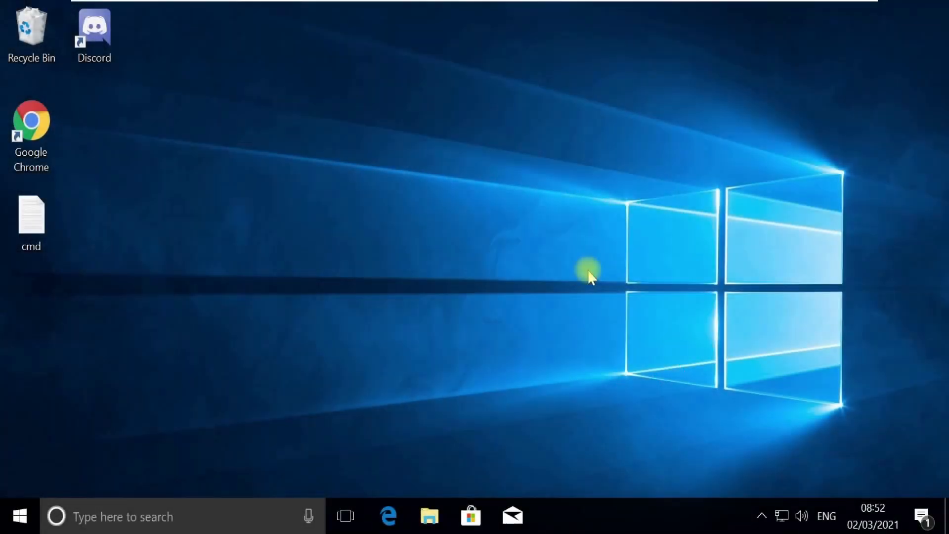
Find Task Manager through Windows Search and run it as administrator from Best match.
{"action": "key", "text": "Win+x"}
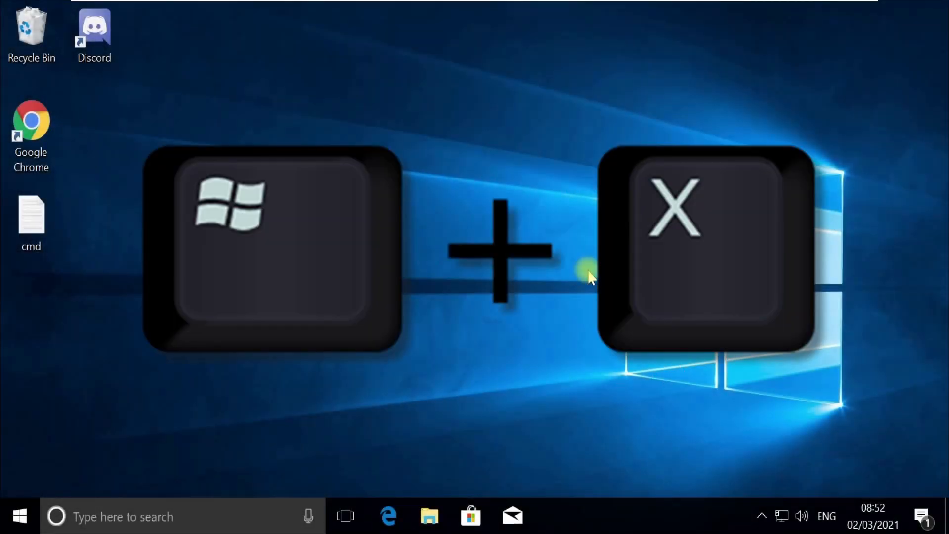
{"action": "key", "text": "Win+x"}
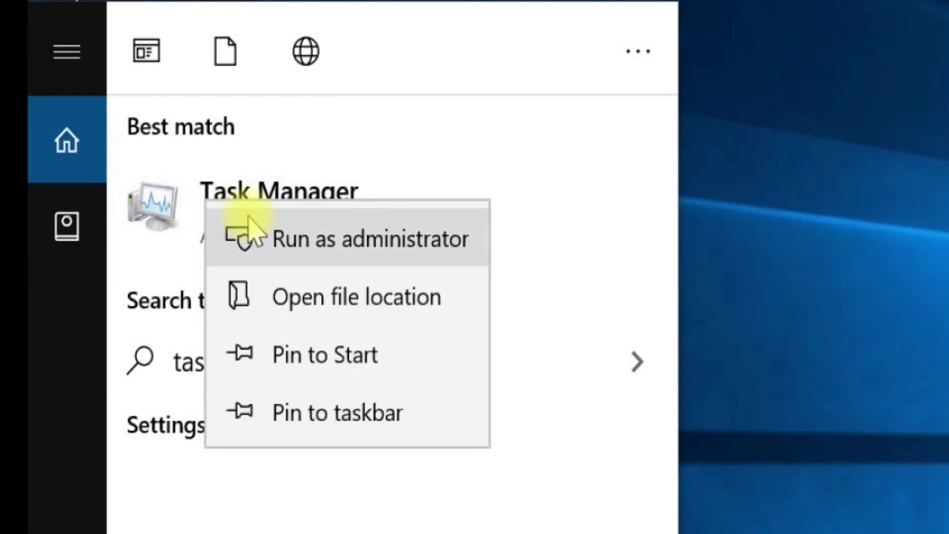
{"action": "left_click", "coordinate": [370, 238]}
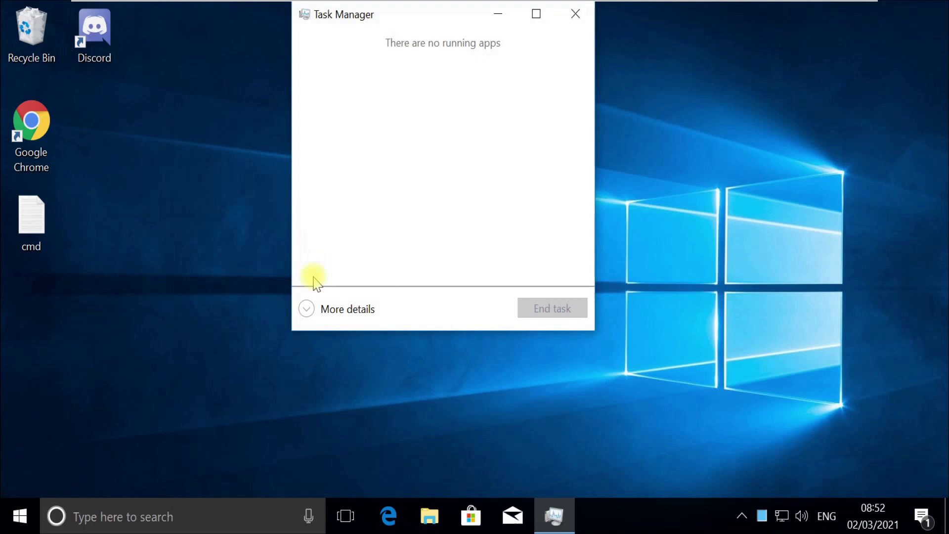
{"action": "mouse_move", "coordinate": [308, 318]}
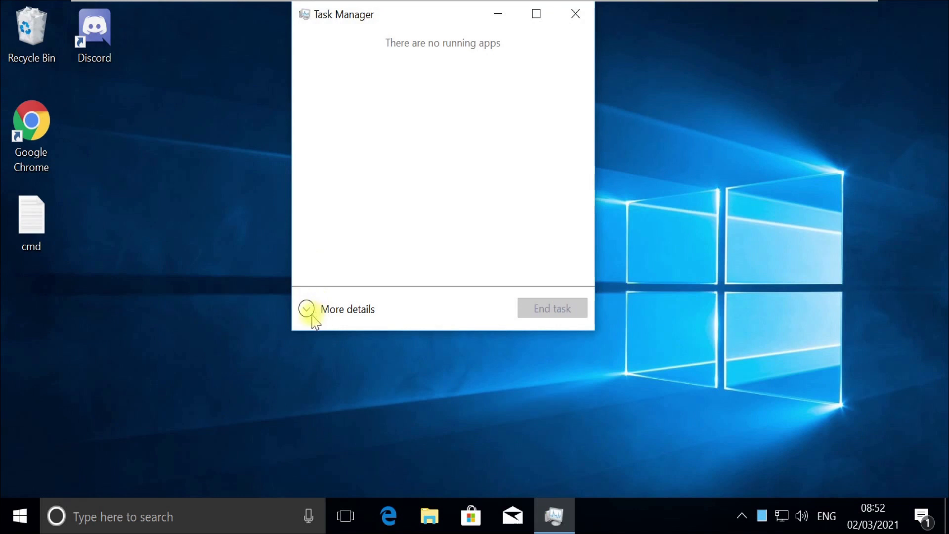
Expand Task Manager to More details and open the Run new task dialog.
{"action": "left_click", "coordinate": [305, 308]}
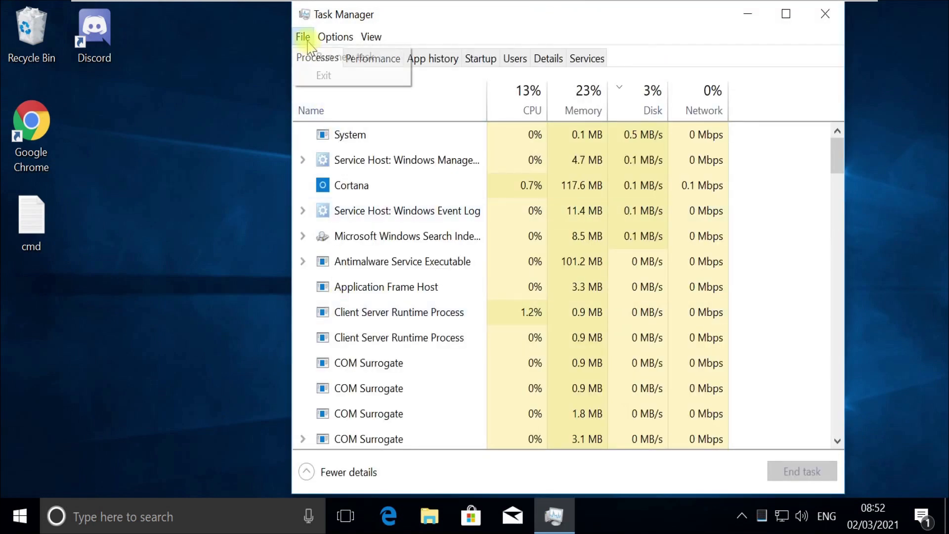
{"action": "left_click", "coordinate": [324, 58]}
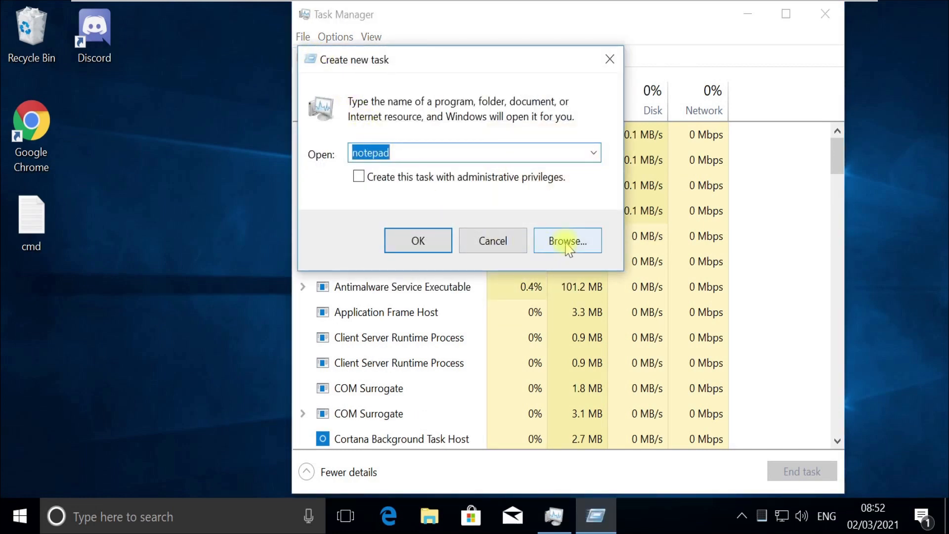
Browse to C:\Windows\System32 and pick cmd as the new task's program.
{"action": "left_click", "coordinate": [566, 240]}
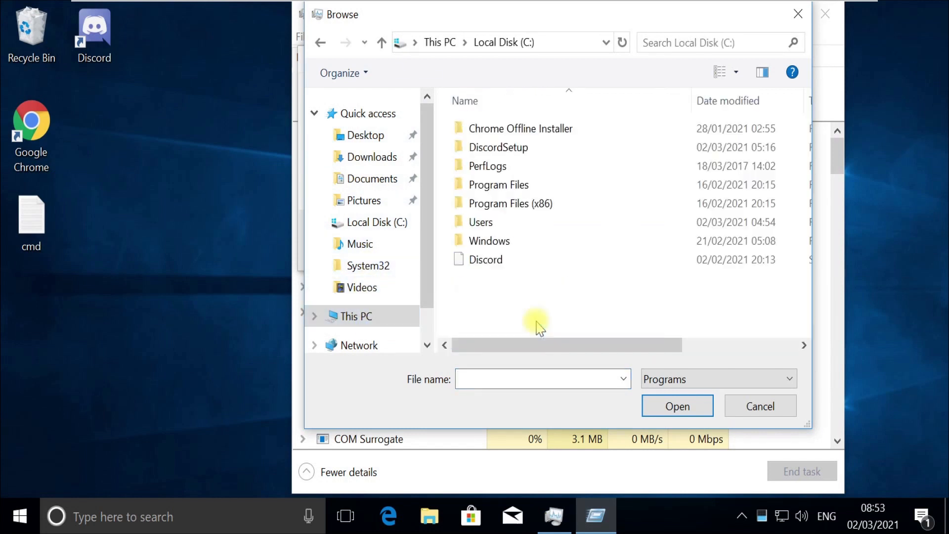
{"action": "double_click", "coordinate": [488, 241]}
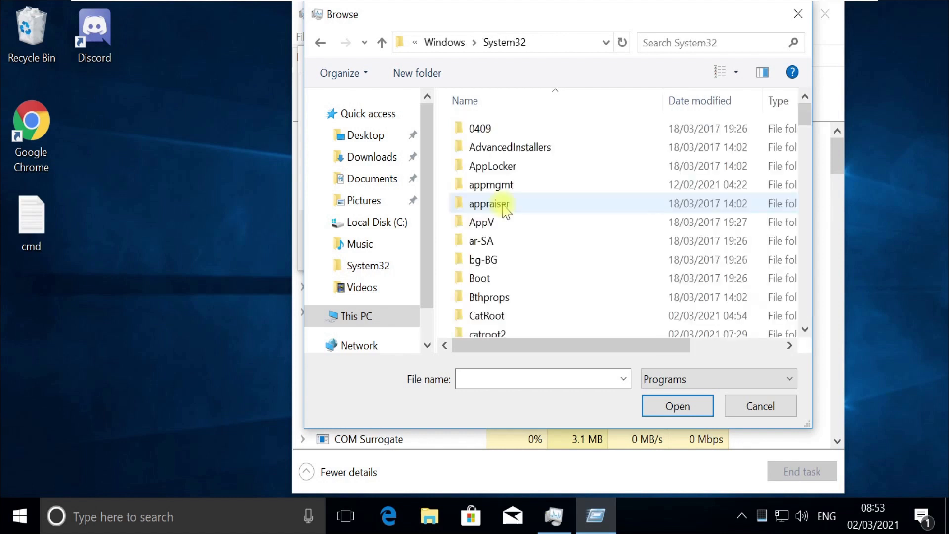
{"action": "scroll", "scroll_direction": "down", "scroll_amount": 3}
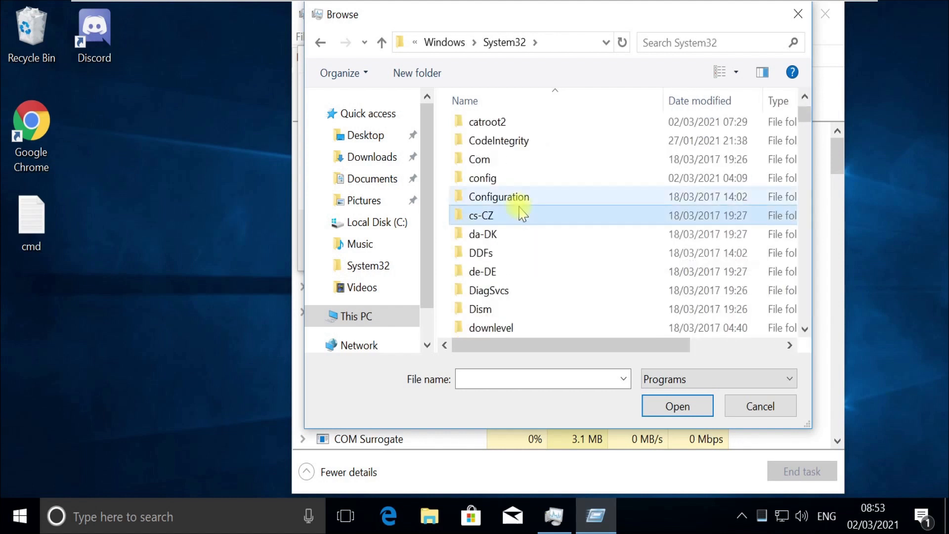
{"action": "type", "text": "cmd"}
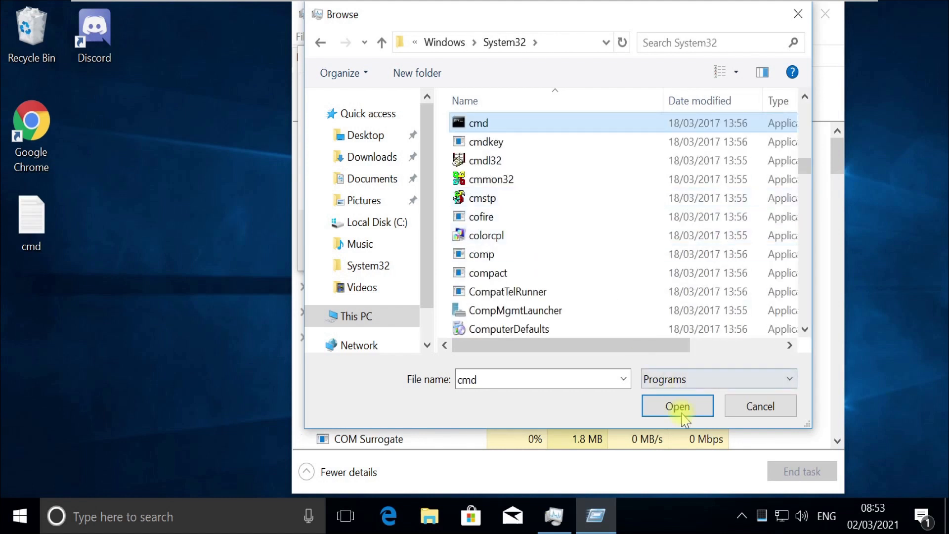
{"action": "left_click", "coordinate": [676, 406]}
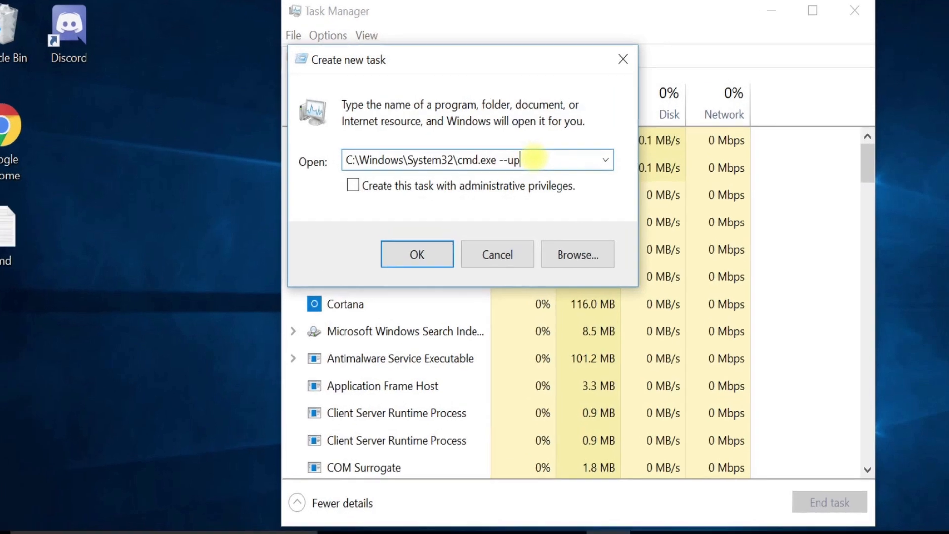
Run cmd.exe with the --update argument and administrative privileges enabled.
{"action": "type", "text": "dt"}
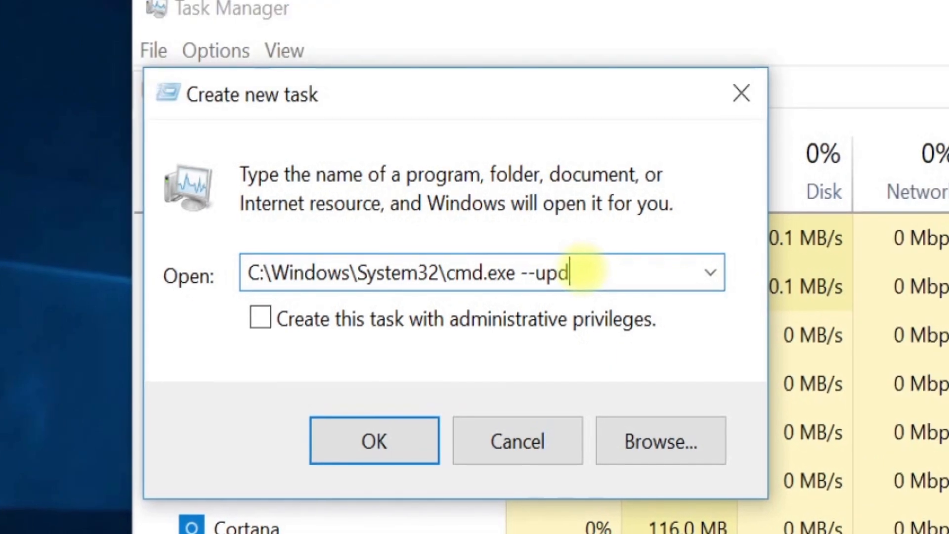
{"action": "type", "text": "ate"}
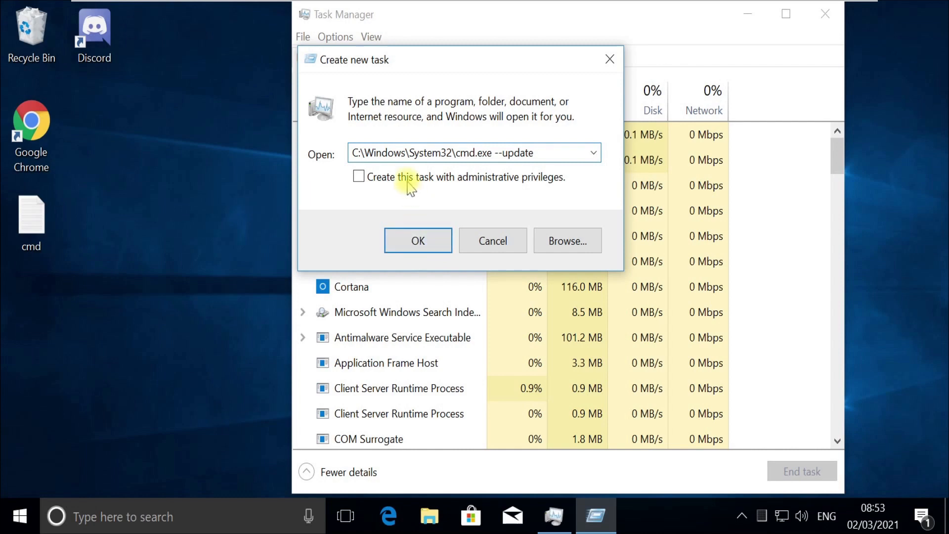
{"action": "left_click", "coordinate": [417, 240]}
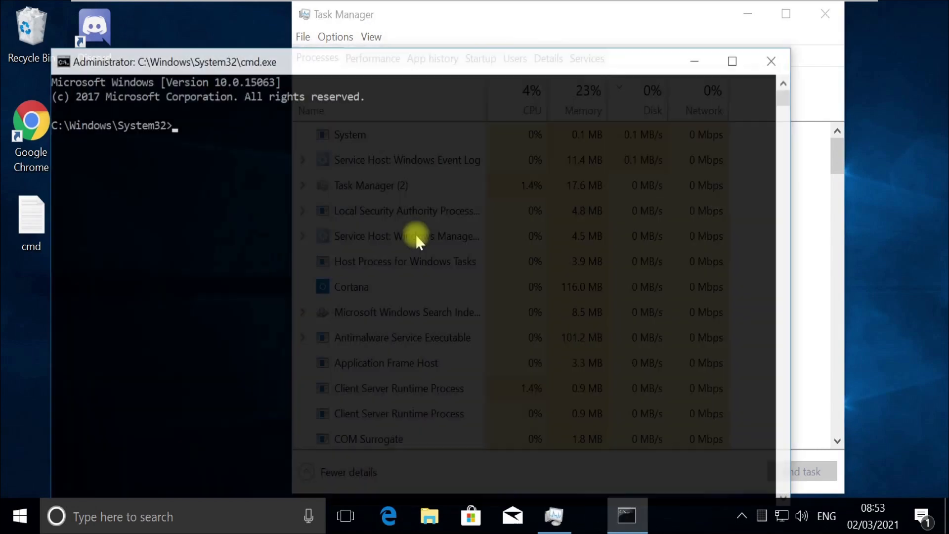
Run gpupdate /force, clear the screen with cls, and return to the desktop.
{"action": "type", "text": "gpupdate"}
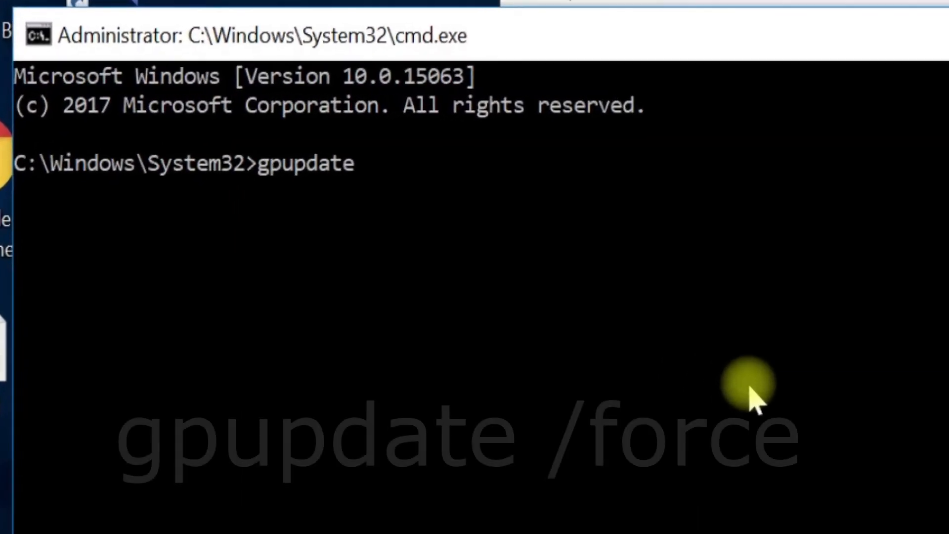
{"action": "type", "text": "/fo"}
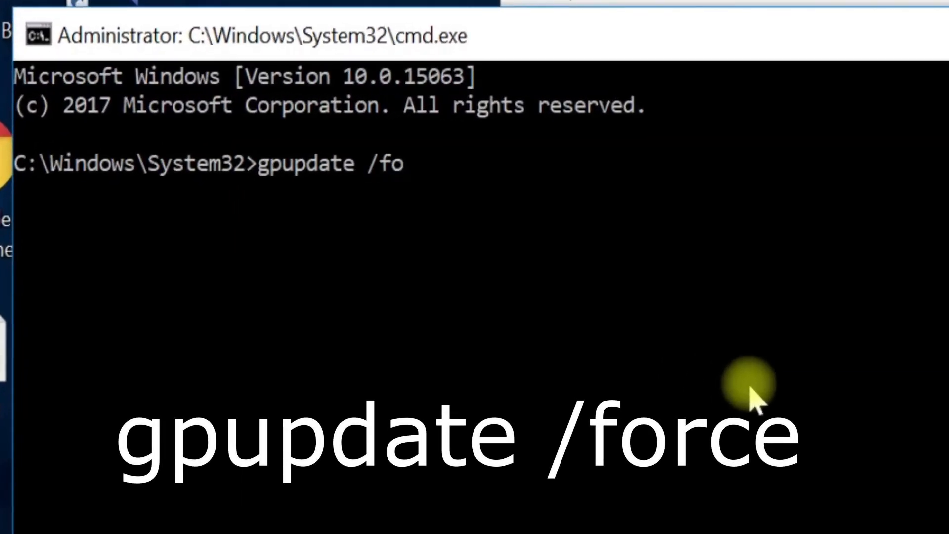
{"action": "type", "text": "rce"}
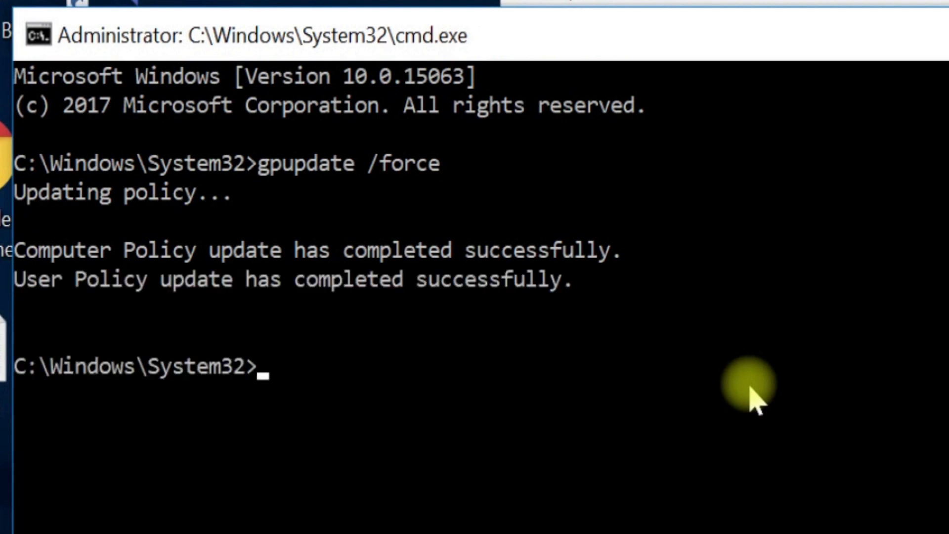
{"action": "type", "text": "cls"}
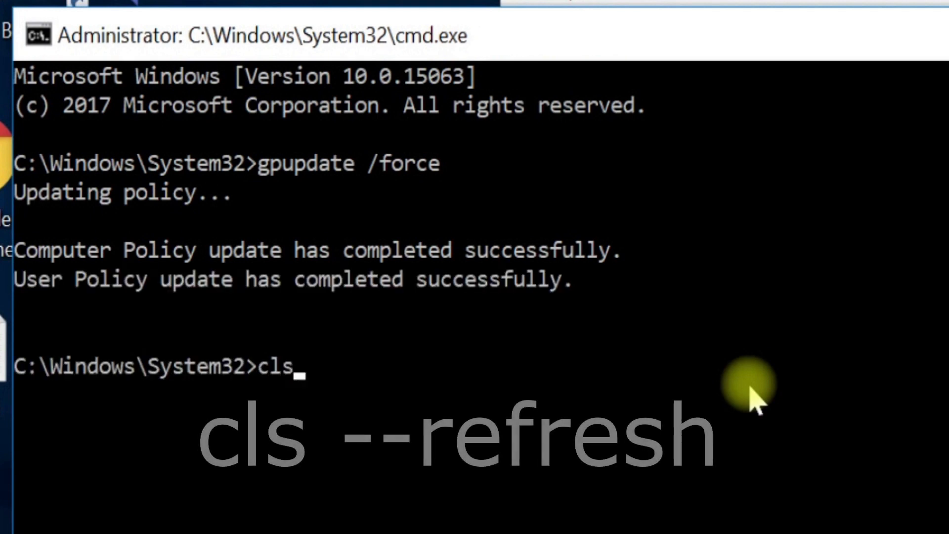
{"action": "type", "text": "--refresh"}
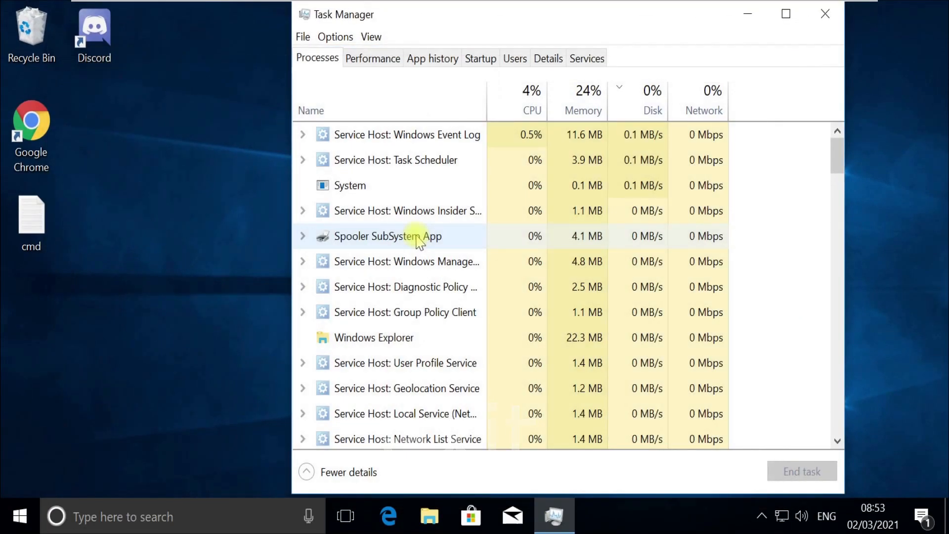
{"action": "left_click", "coordinate": [824, 13]}
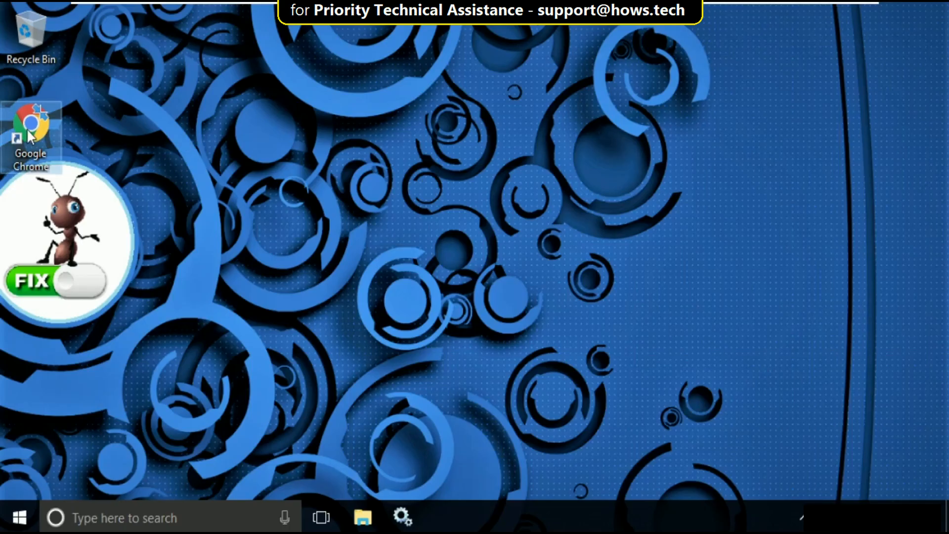
Launch Chrome, search Google for 'dll files', and open the DLL-files.com result.
{"action": "double_click", "coordinate": [31, 133]}
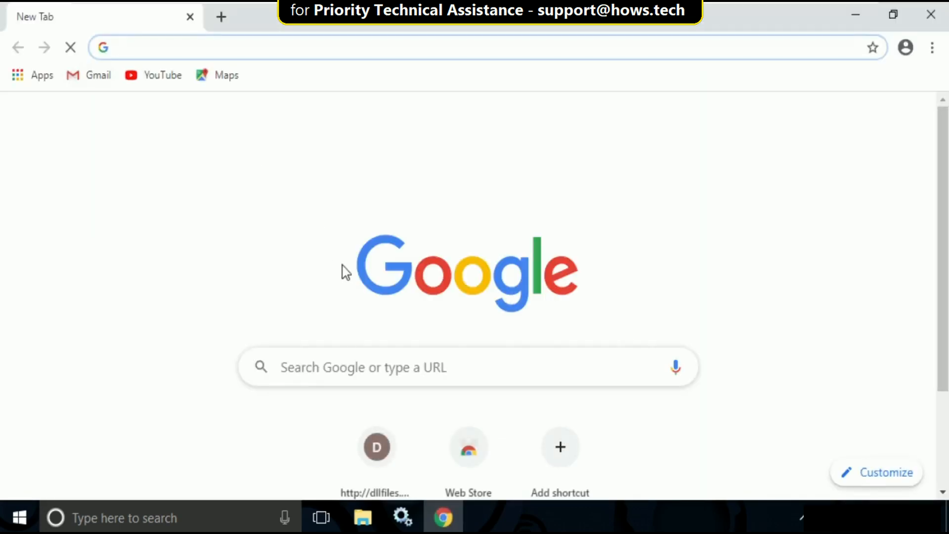
{"action": "type", "text": "dll files"}
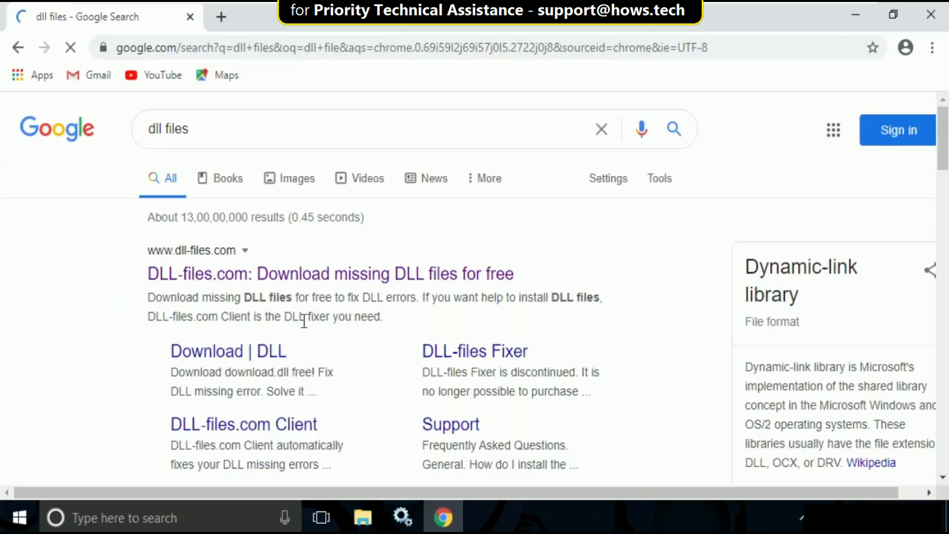
{"action": "left_click", "coordinate": [329, 273]}
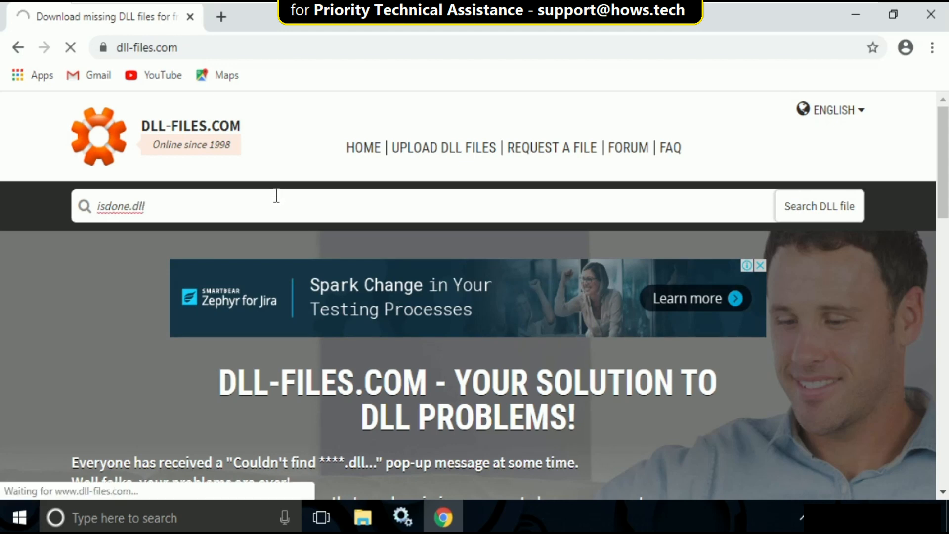
Search for isdone.dll and scroll its page to versions 0.6.0.0 and 0.5.0.0.
{"action": "left_click", "coordinate": [818, 205]}
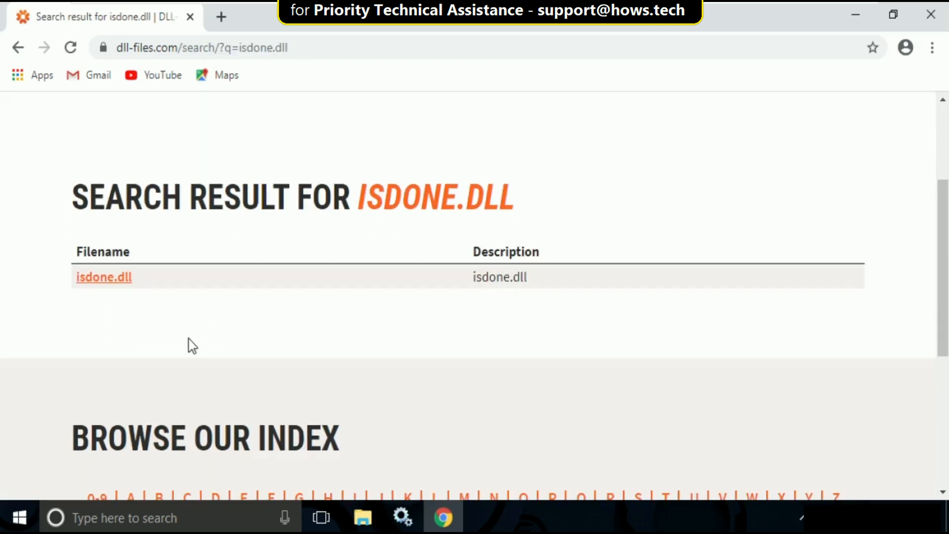
{"action": "left_click", "coordinate": [103, 277]}
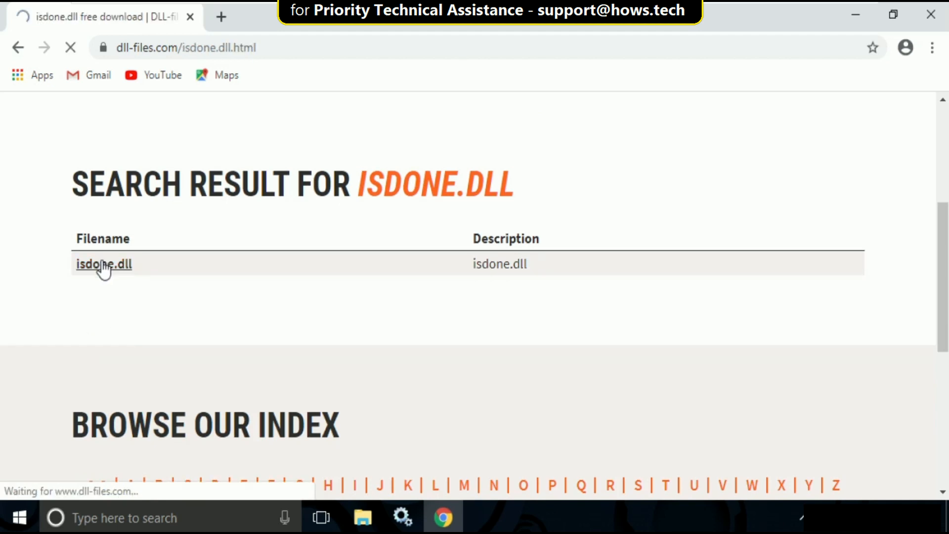
{"action": "left_click", "coordinate": [103, 264]}
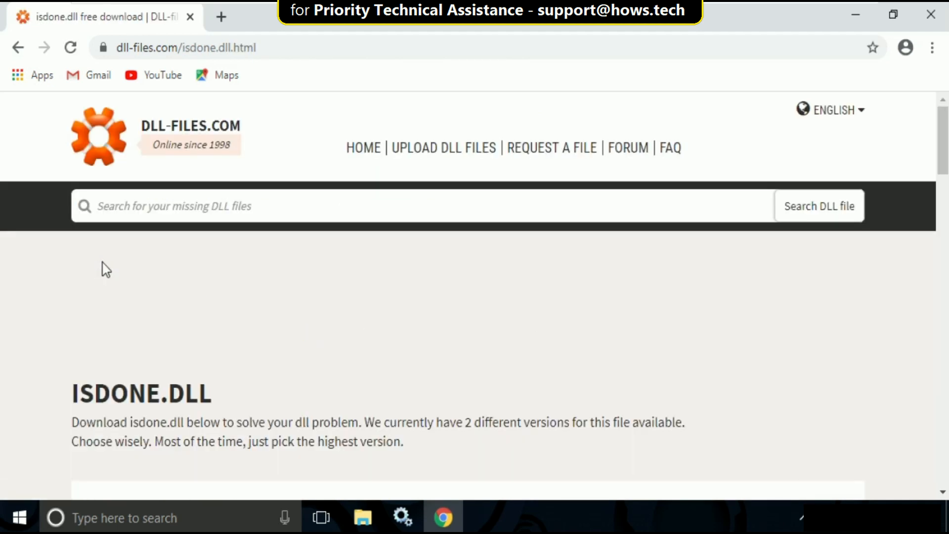
{"action": "scroll", "scroll_direction": "down", "scroll_amount": 3}
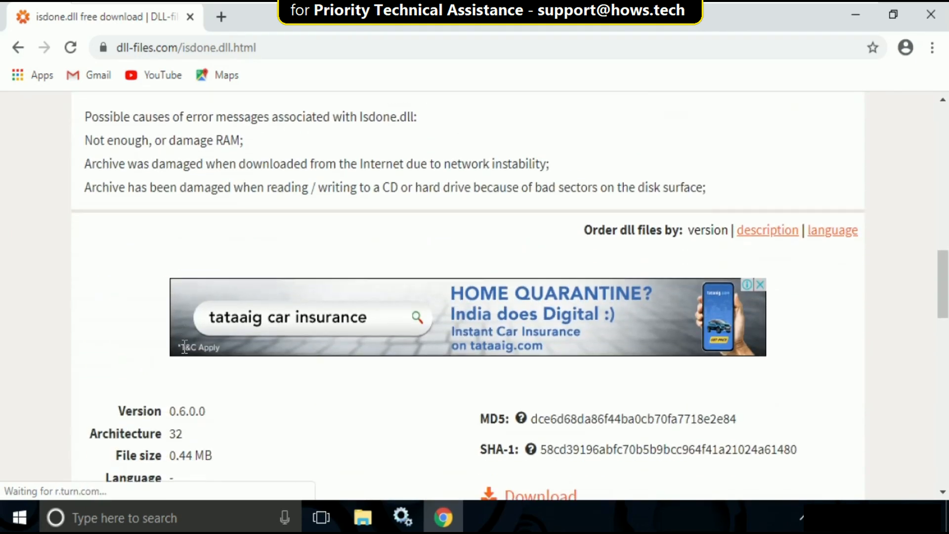
{"action": "scroll", "scroll_direction": "down", "scroll_amount": 3}
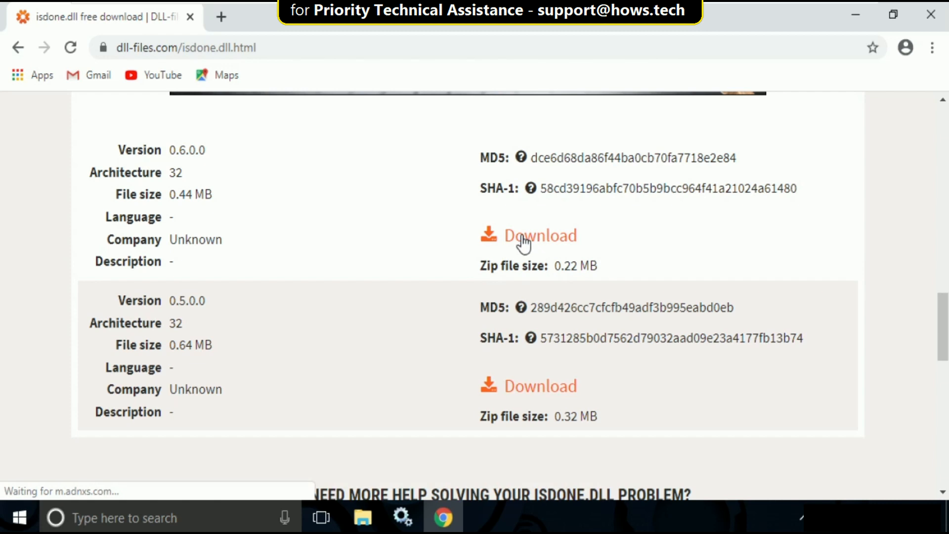
Download isdone.dll version 0.6.0.0 as isdone.zip and enter unarc.dll in site search.
{"action": "left_click", "coordinate": [539, 235]}
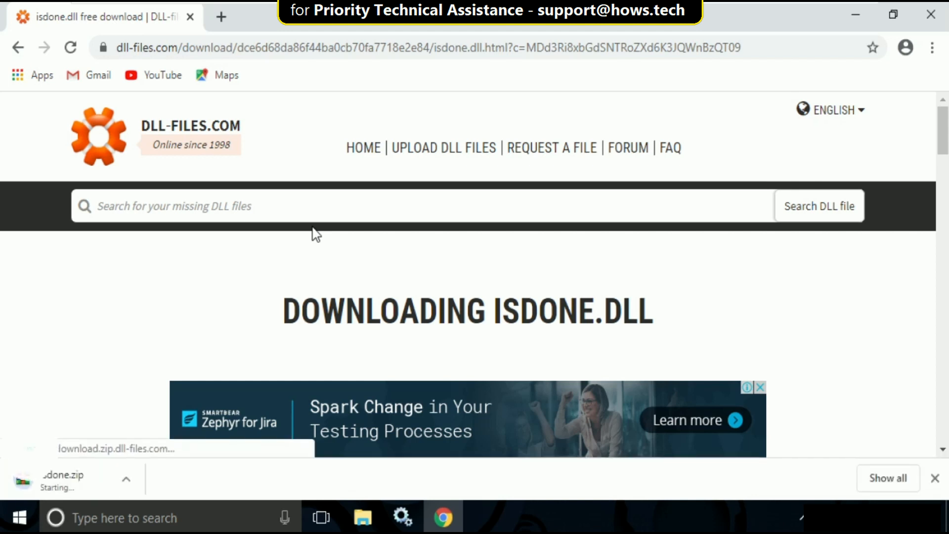
{"action": "type", "text": "unarc.dll"}
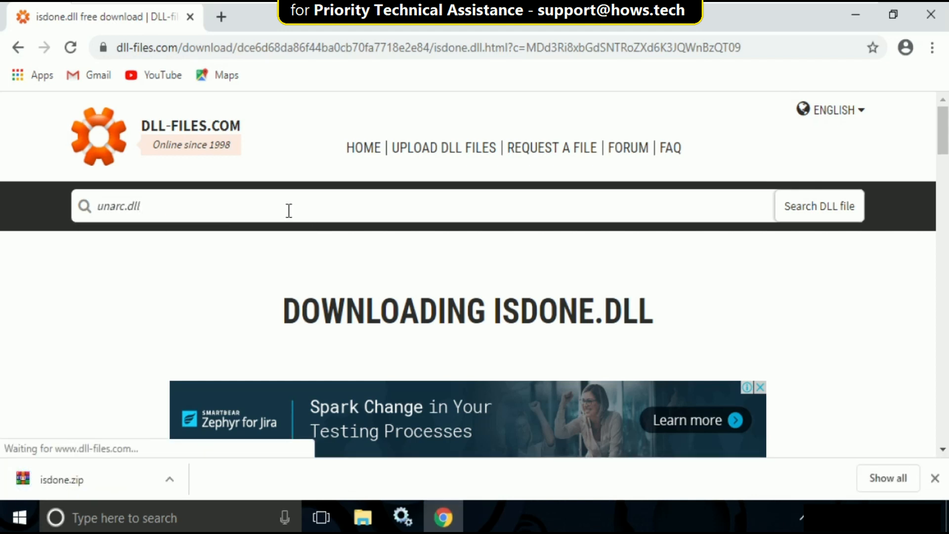
Search for unarc.dll, open its result page, and download the unarc zip.
{"action": "left_click", "coordinate": [818, 205]}
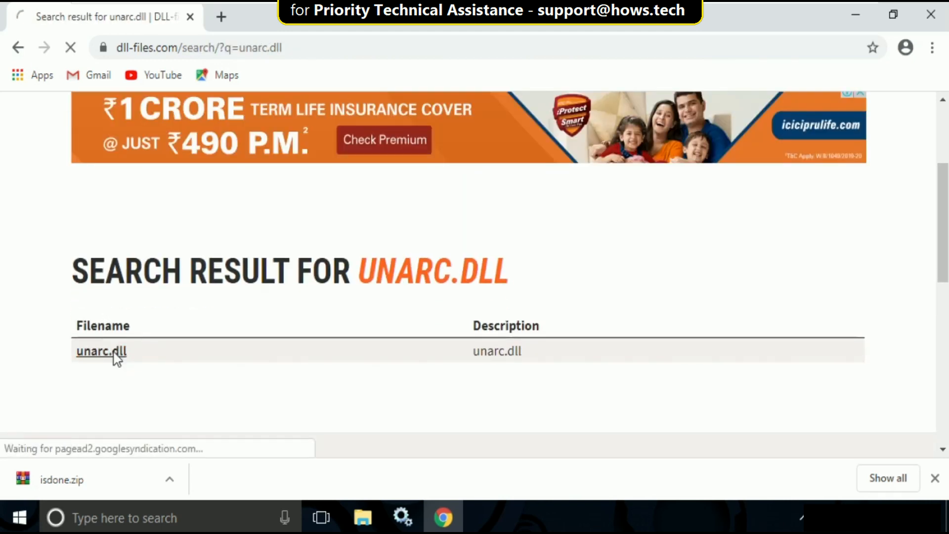
{"action": "left_click", "coordinate": [101, 351]}
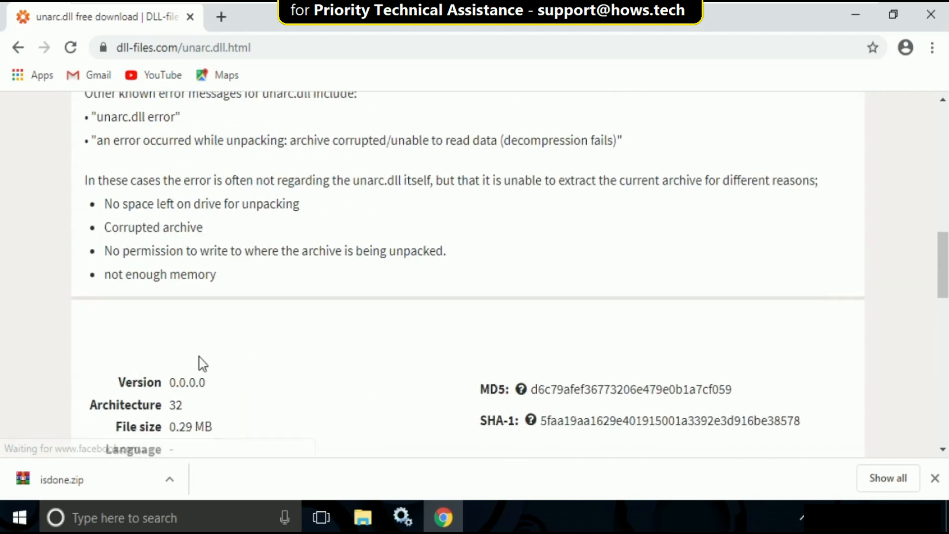
{"action": "scroll", "scroll_direction": "down", "scroll_amount": 3}
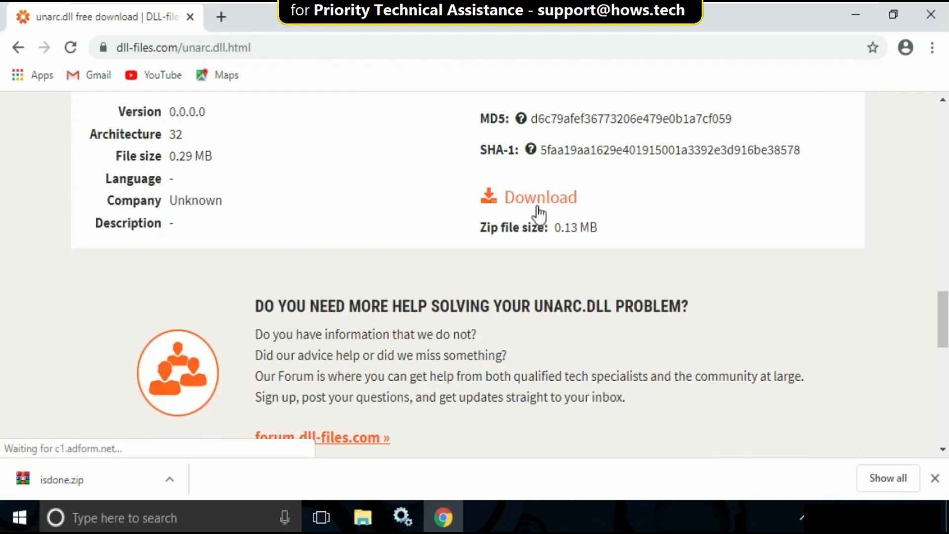
{"action": "left_click", "coordinate": [540, 197]}
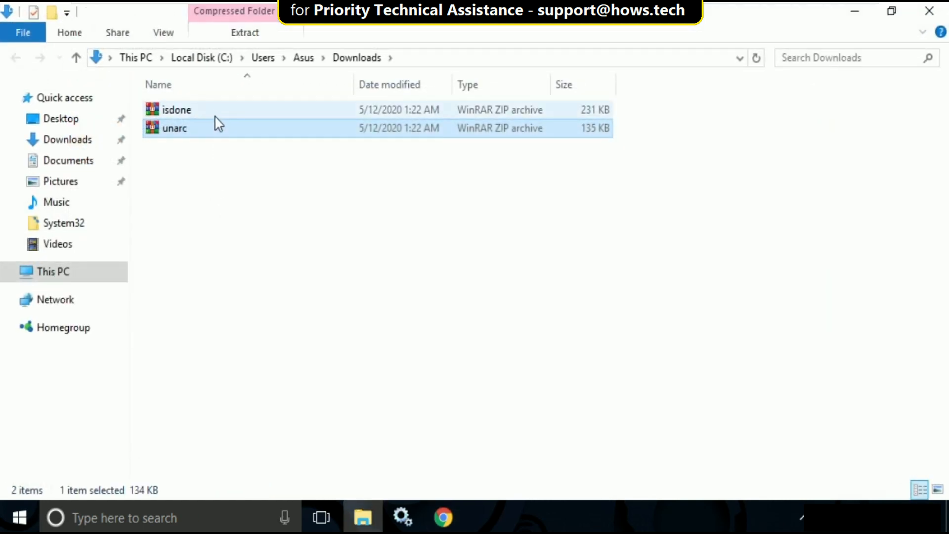
Extract both zips into Downloads, overwriting the duplicate README.
{"action": "right_click", "coordinate": [175, 128]}
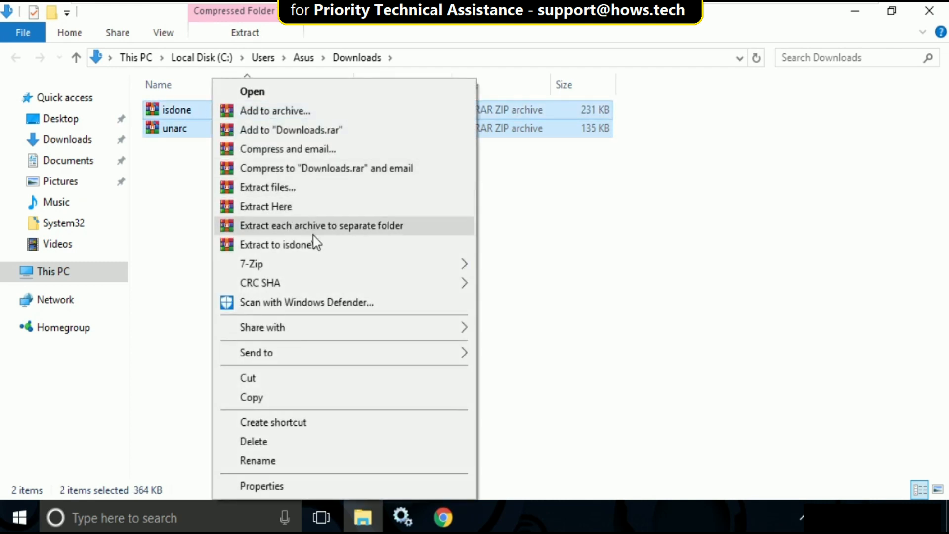
{"action": "mouse_move", "coordinate": [264, 206]}
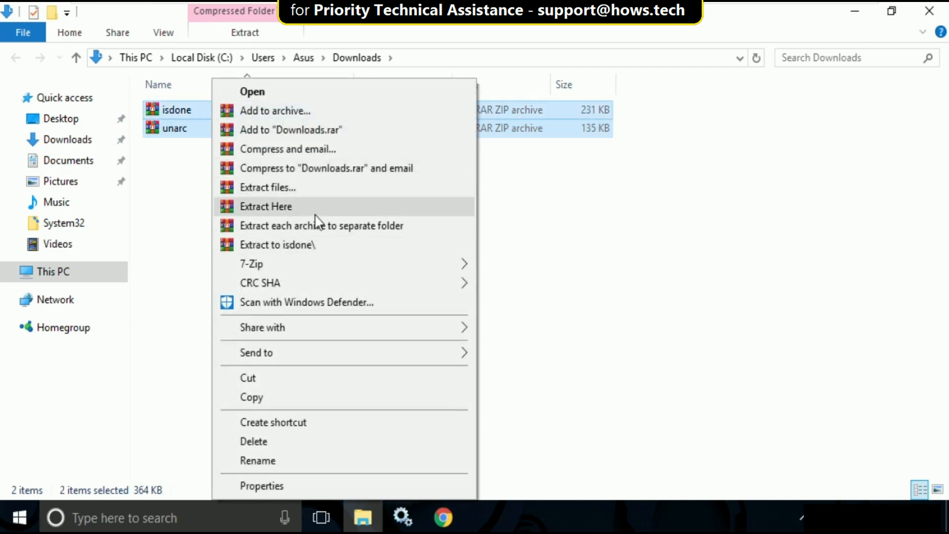
{"action": "left_click", "coordinate": [265, 206]}
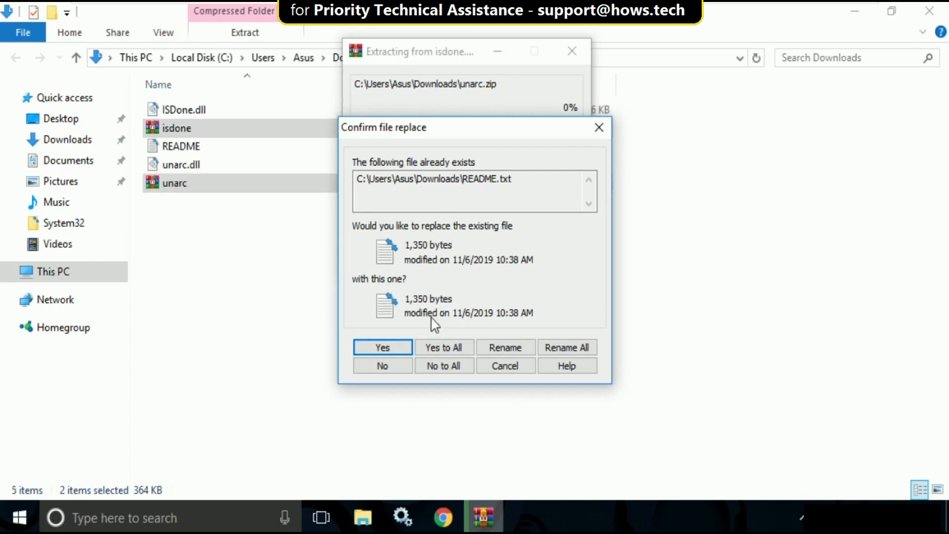
{"action": "left_click", "coordinate": [381, 347]}
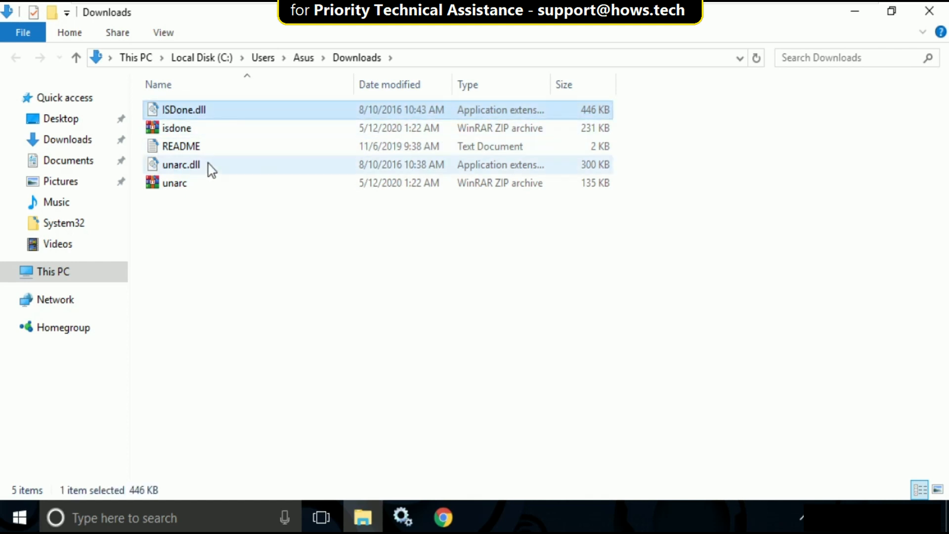
Copy ISDone.dll and unarc.dll from Downloads and paste them into C:\Windows\System32.
{"action": "right_click", "coordinate": [180, 165]}
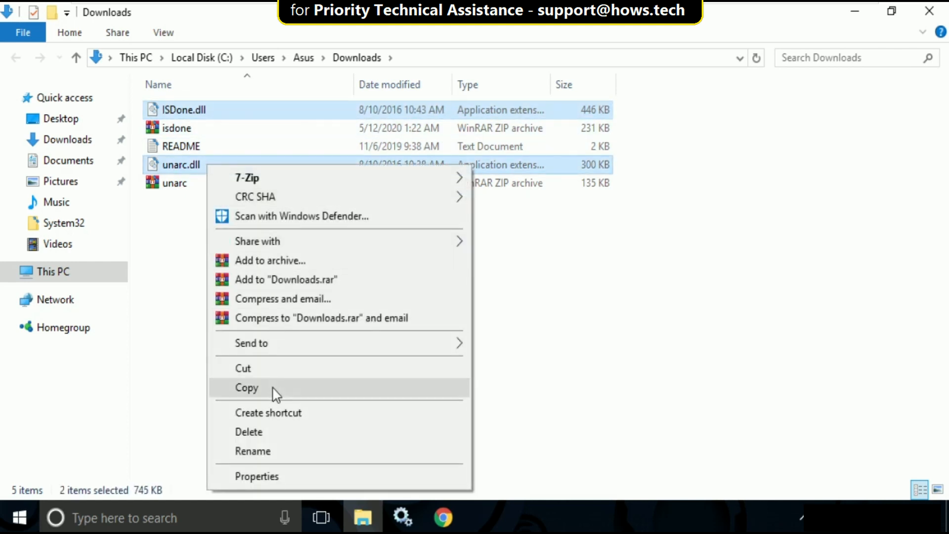
{"action": "left_click", "coordinate": [53, 271]}
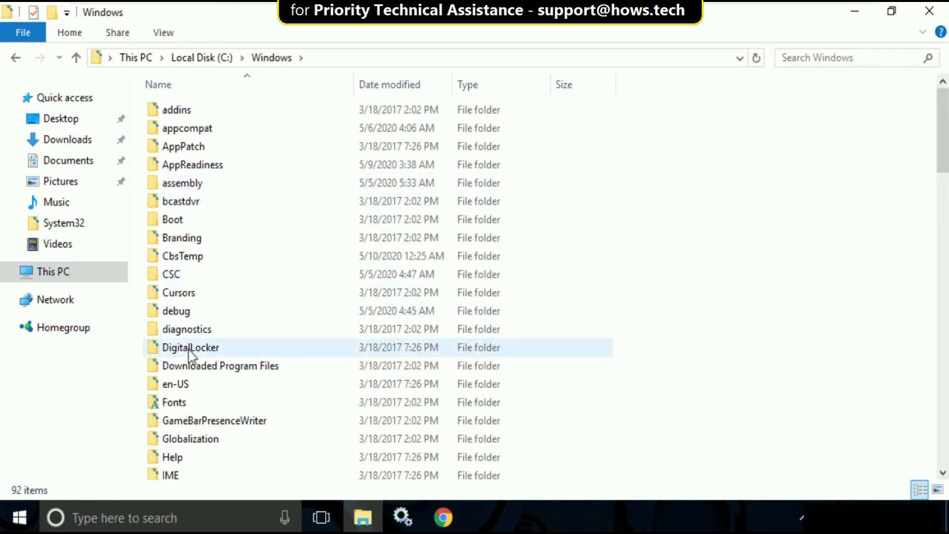
{"action": "scroll", "scroll_direction": "down", "scroll_amount": 3}
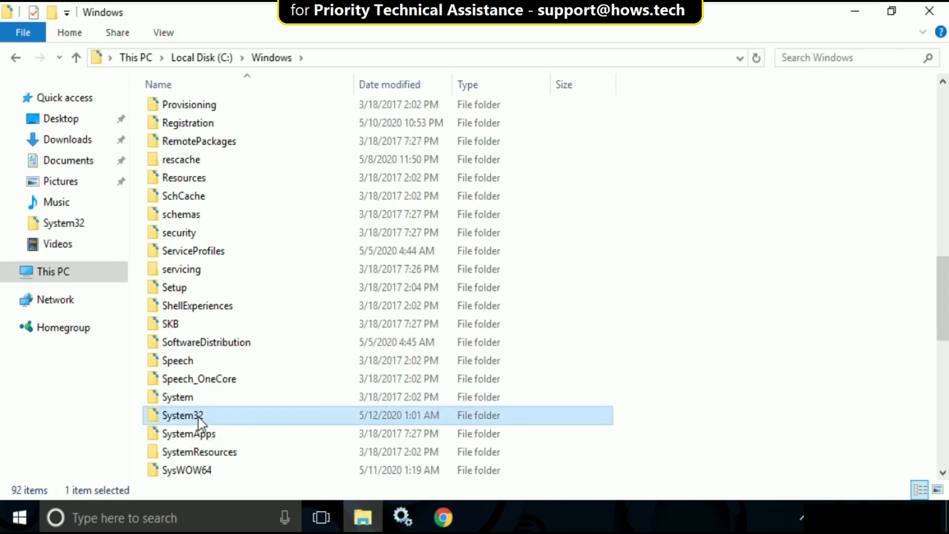
{"action": "double_click", "coordinate": [182, 415]}
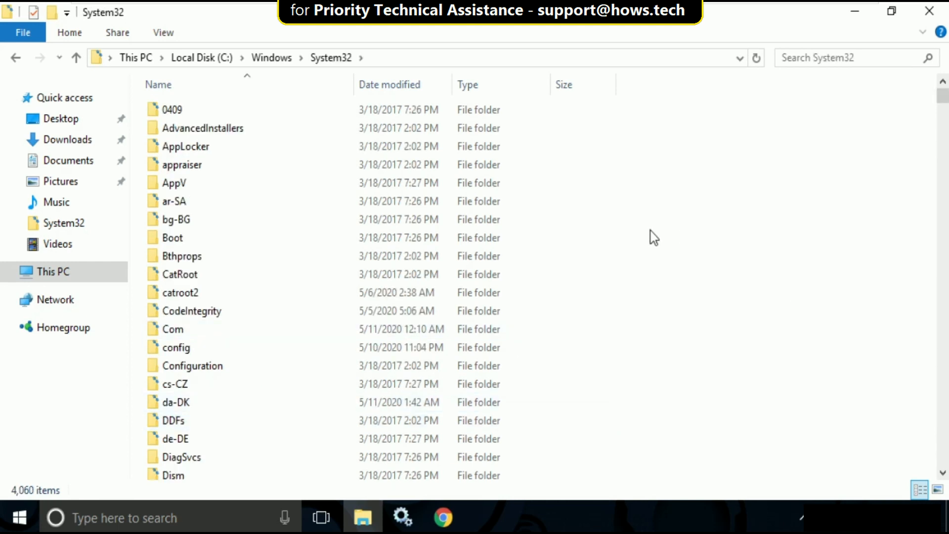
{"action": "right_click", "coordinate": [651, 237]}
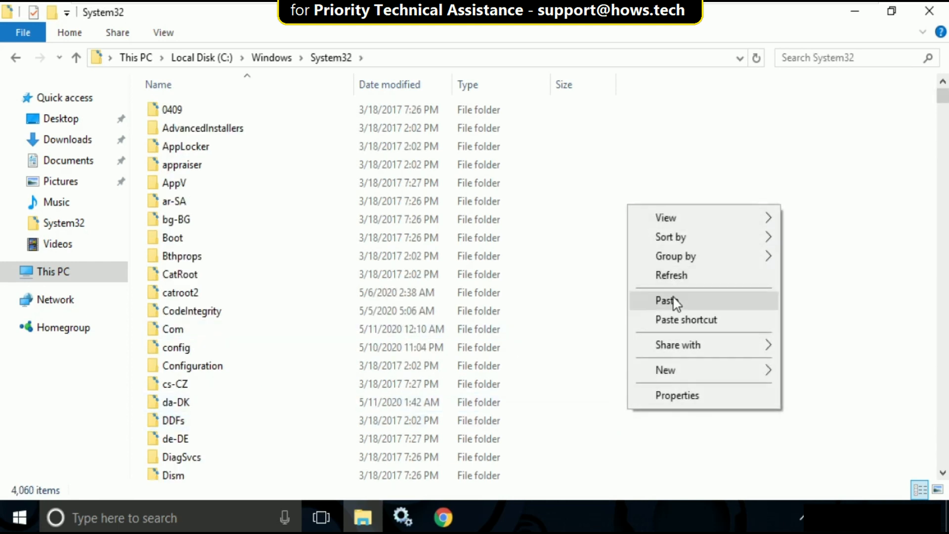
{"action": "left_click", "coordinate": [665, 301]}
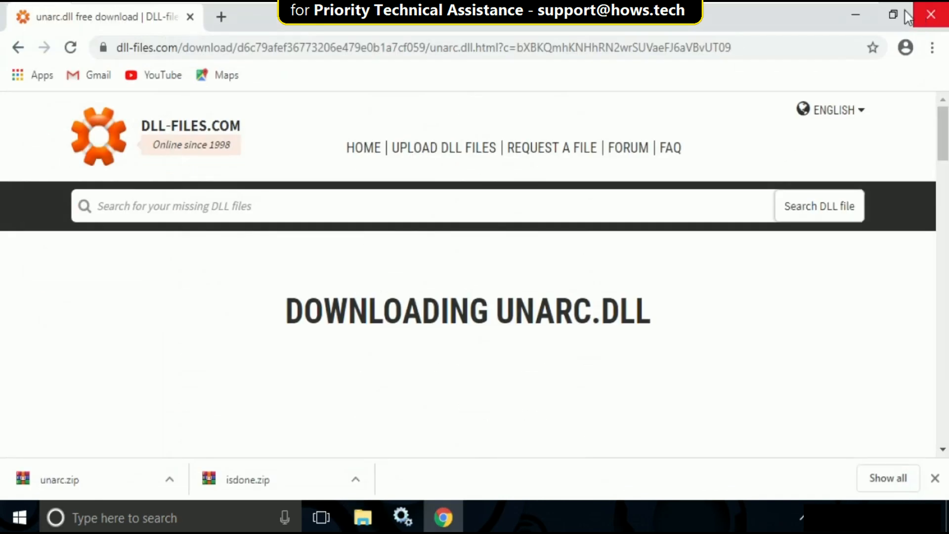
Close Chrome and launch Command Prompt as administrator from a Start search for cmd.
{"action": "left_click", "coordinate": [930, 14]}
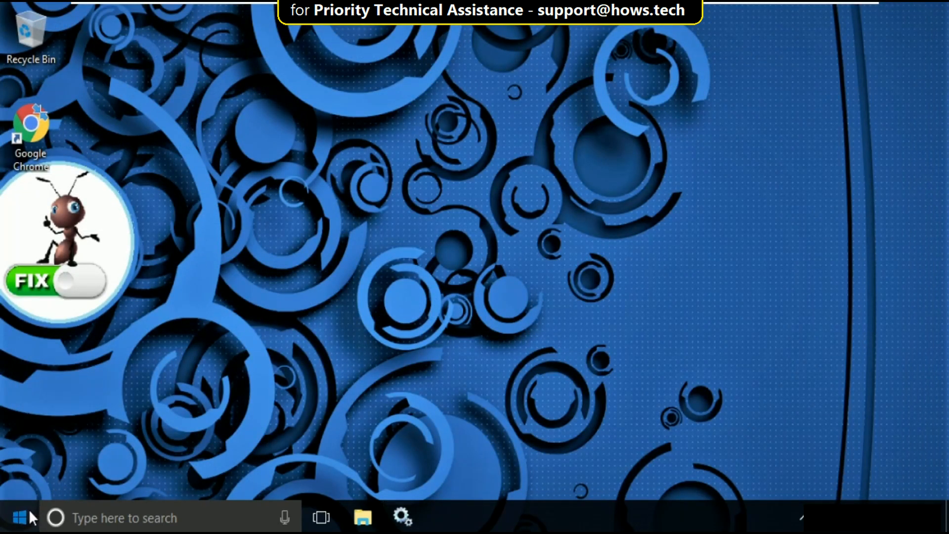
{"action": "type", "text": "cmd"}
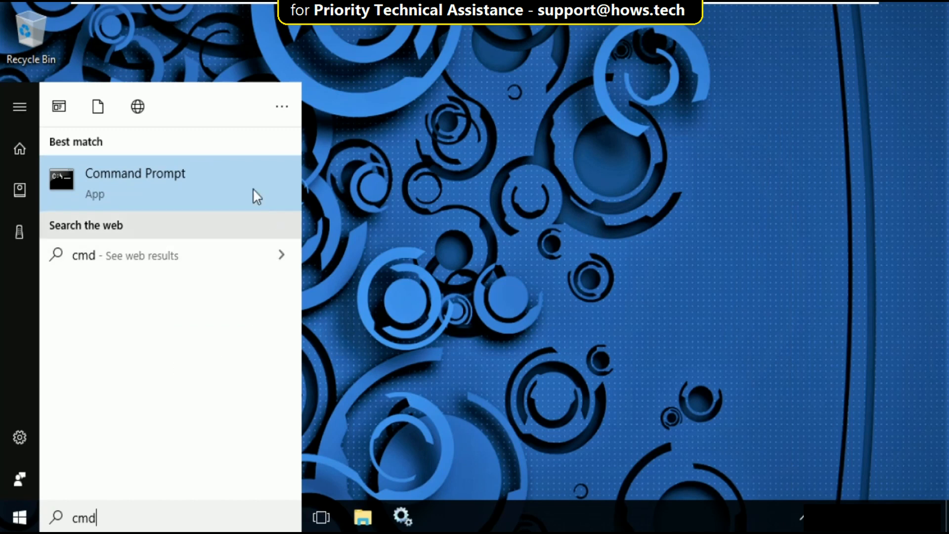
{"action": "left_click", "coordinate": [135, 183]}
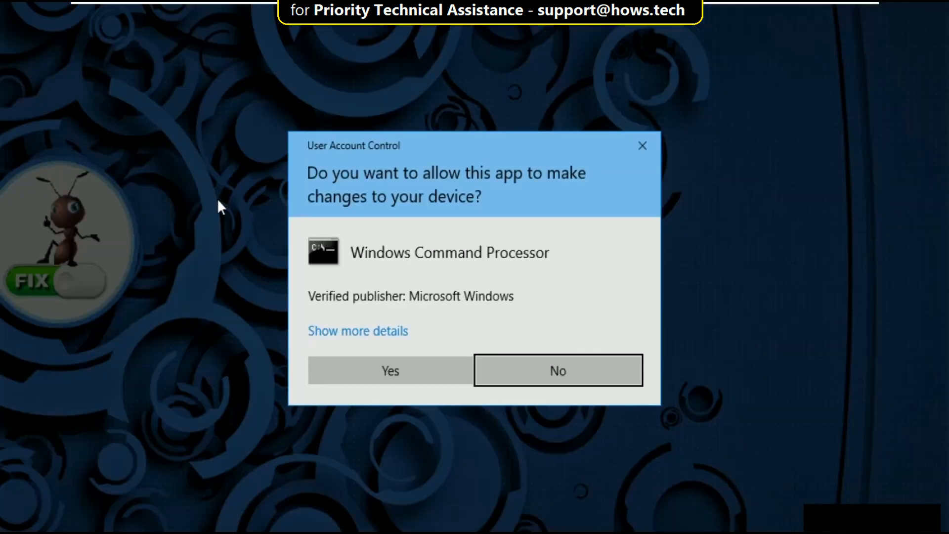
{"action": "left_click", "coordinate": [390, 370]}
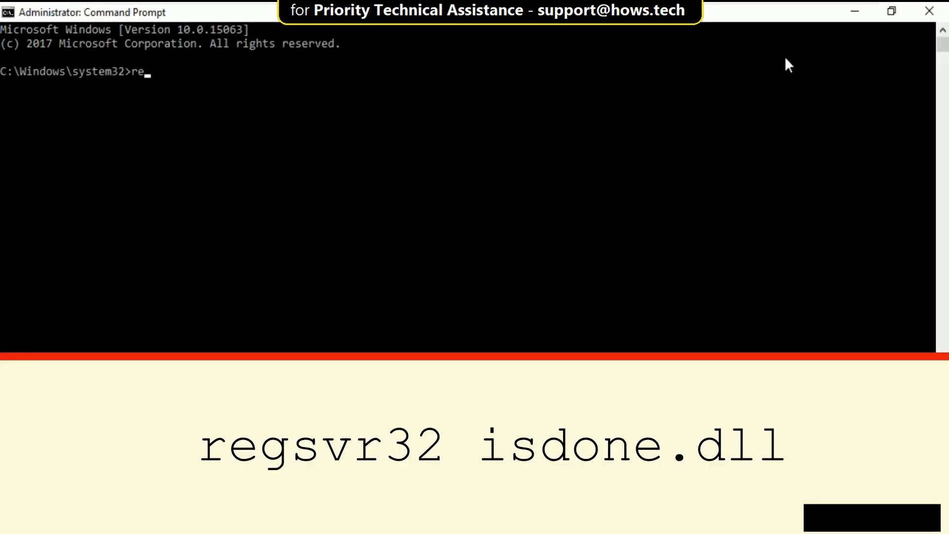
Run 'regsvr32 isdone.dll', then type the 'regsvr32 unarc.dll' command.
{"action": "type", "text": "gsvr32 isdon"}
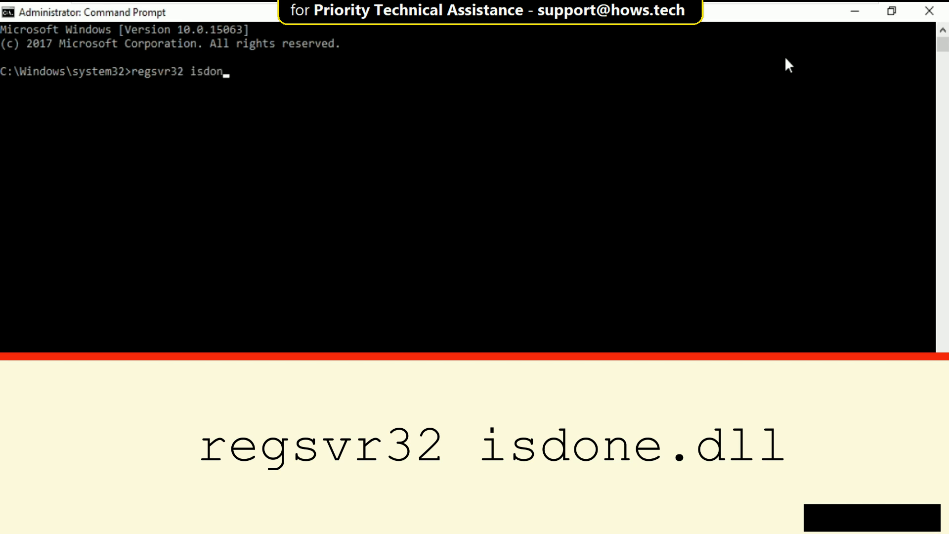
{"action": "type", "text": "e.dll"}
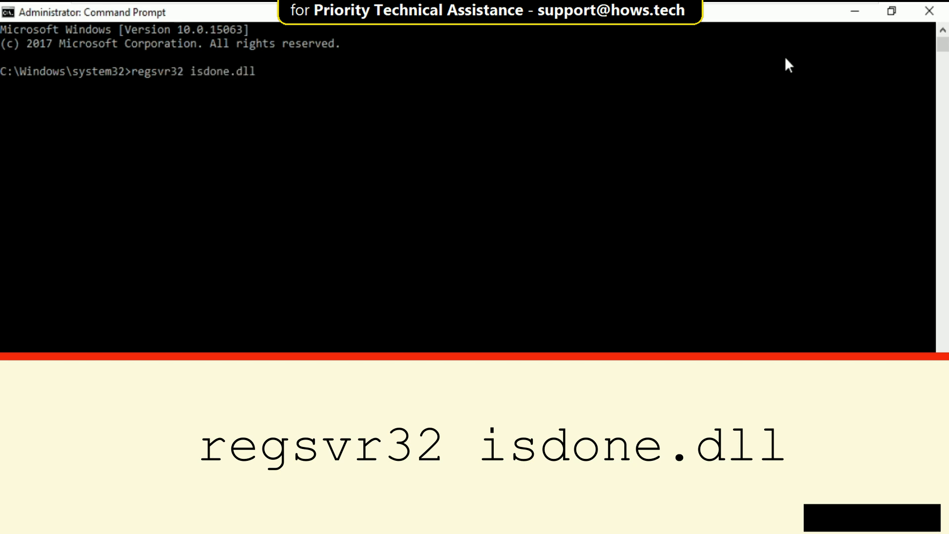
{"action": "key", "text": "enter"}
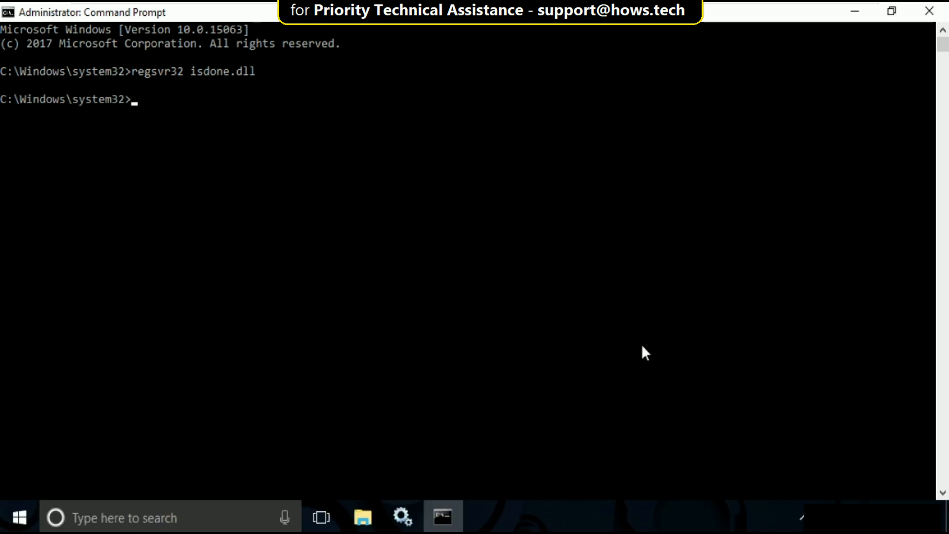
{"action": "type", "text": "regsvr32"}
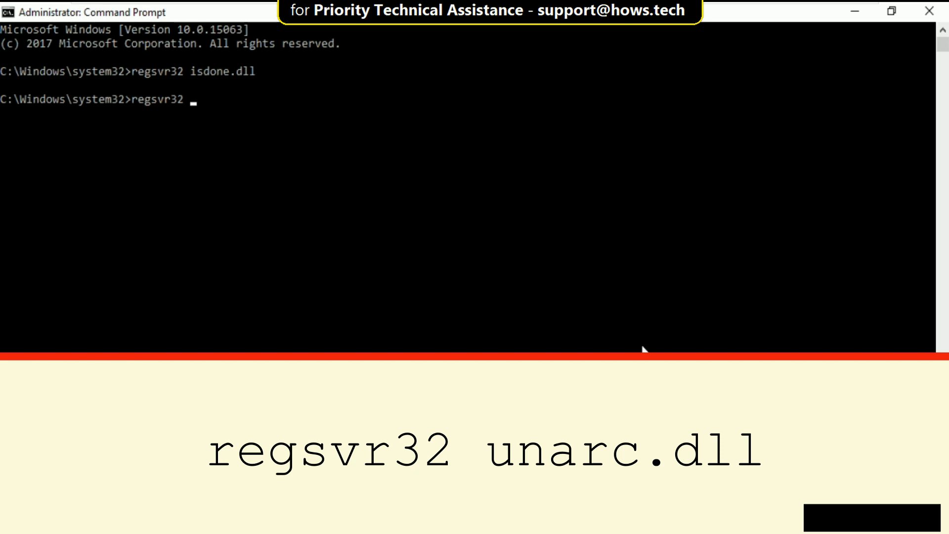
{"action": "type", "text": "una"}
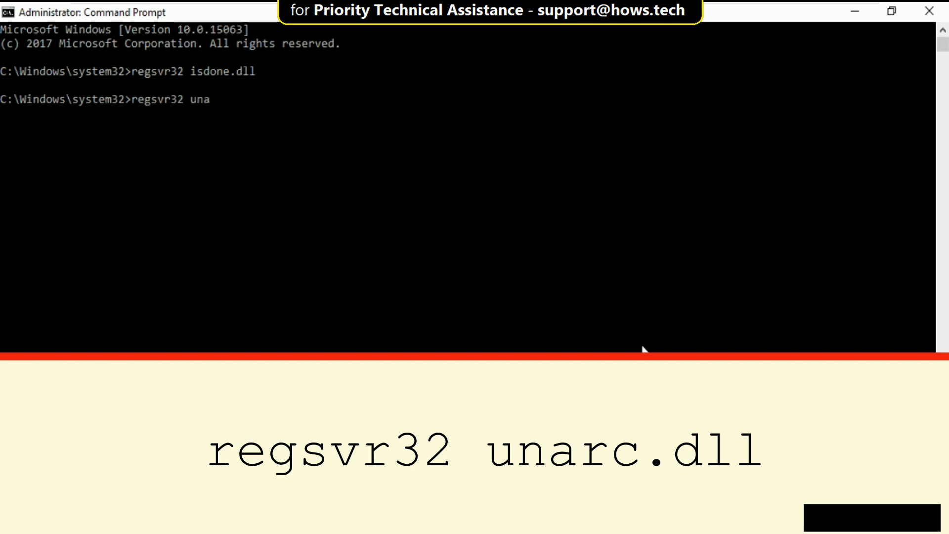
{"action": "type", "text": "rc."}
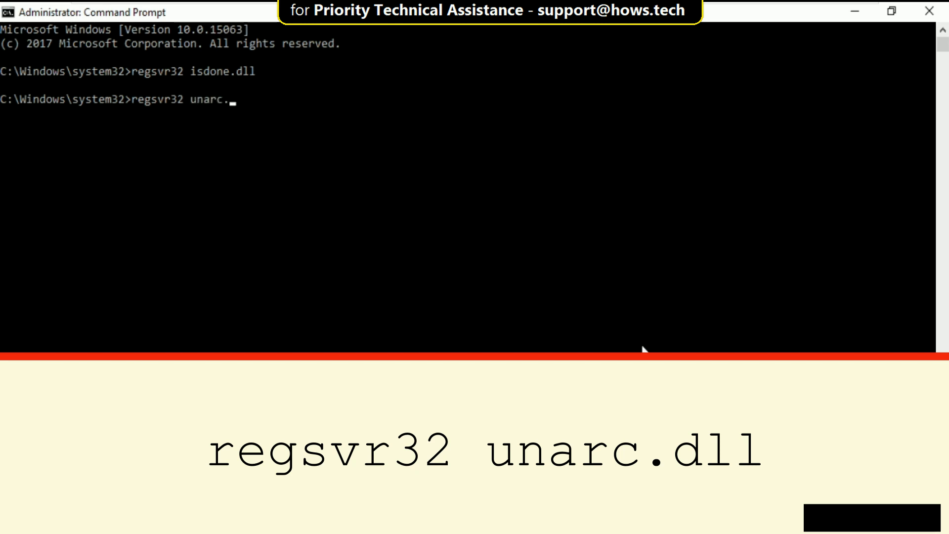